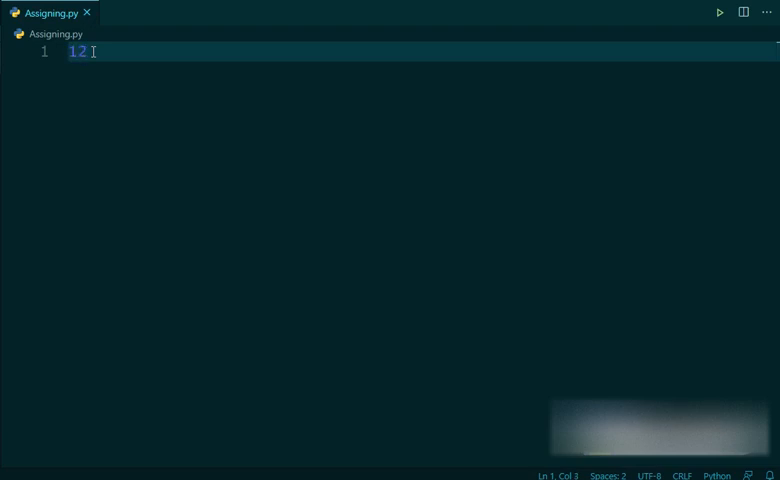
# Clear line 1 of Assigning.py and begin typing the first statement
pyautogui.press('Backspace')
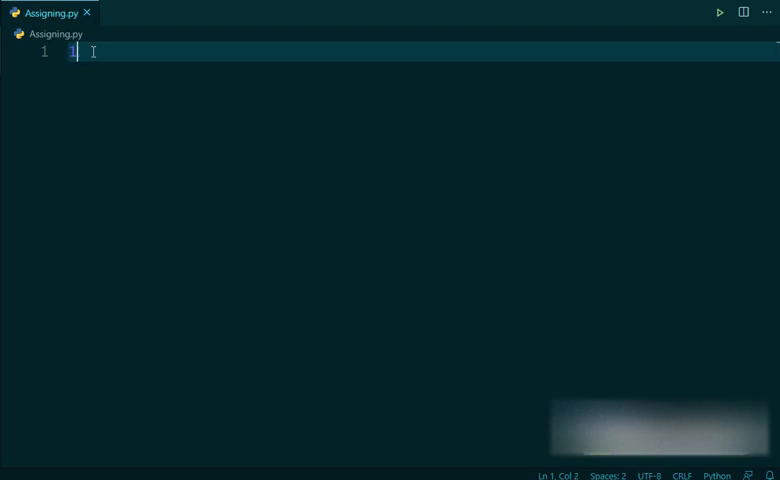
pyautogui.press('Backspace')
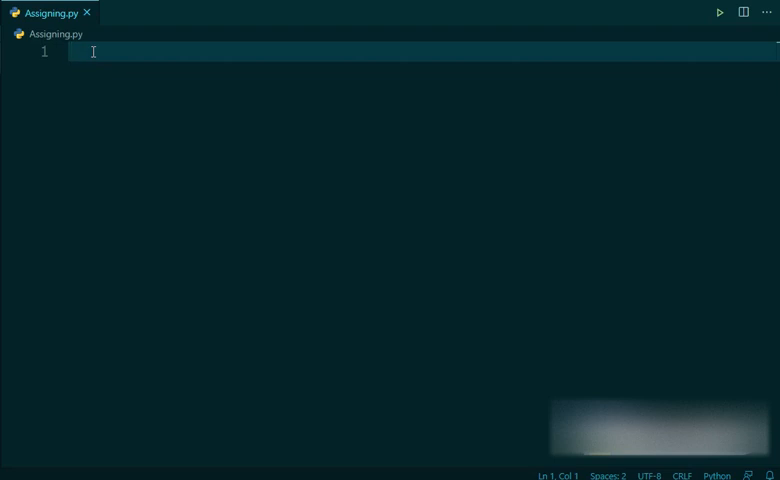
pyautogui.write('prin')
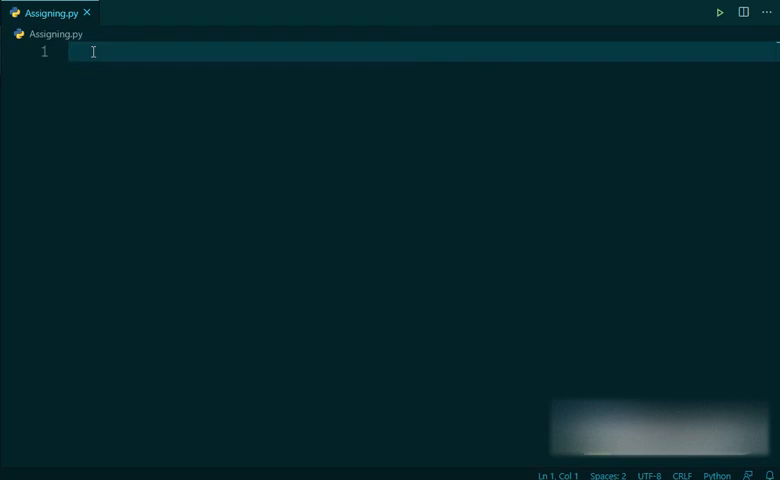
pyautogui.write('12')
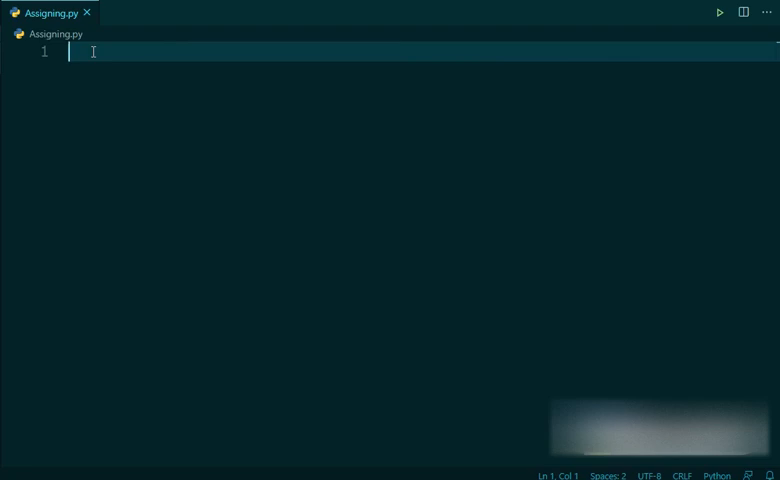
pyautogui.write('n')
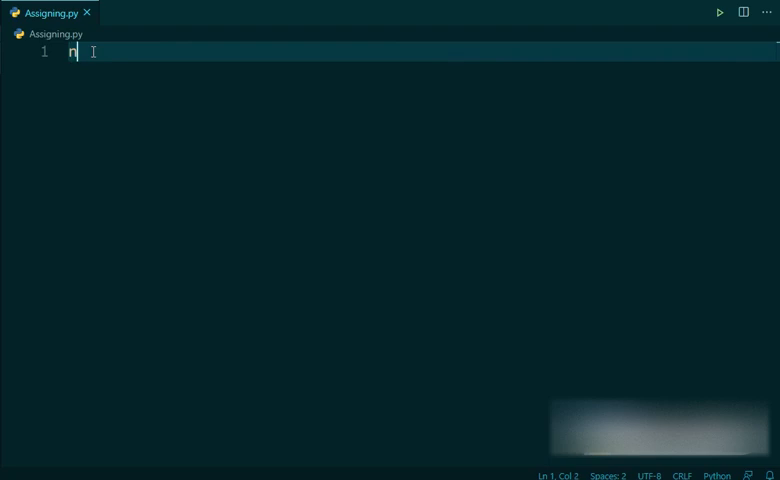
# Write num1 = 12 and num2 = -12 on the first two lines
pyautogui.write('um1 =')
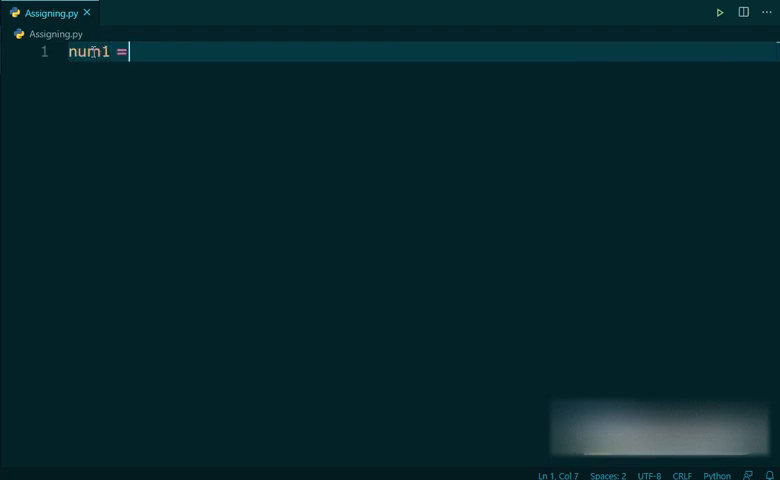
pyautogui.write('12')
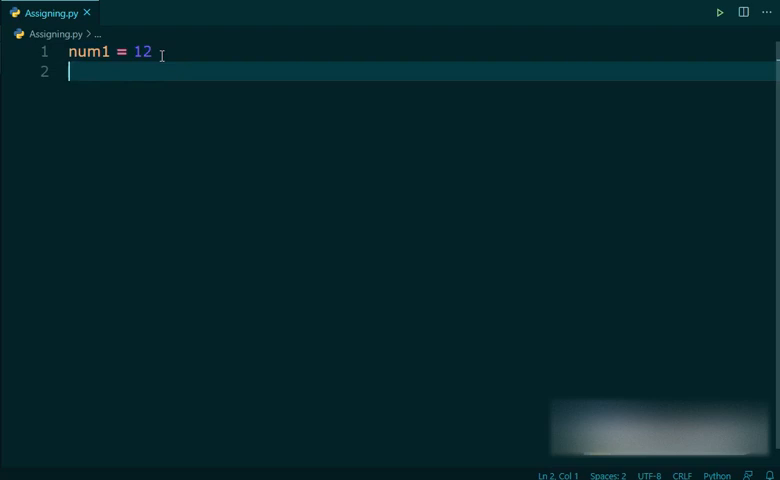
pyautogui.write('num')
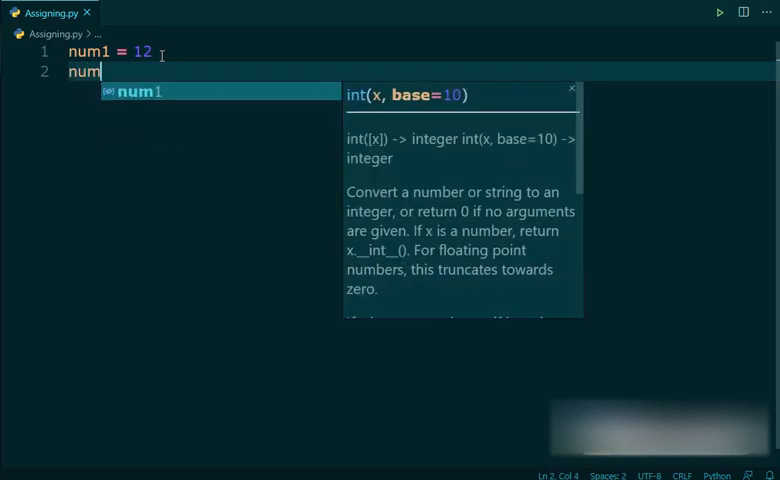
pyautogui.write('2 =')
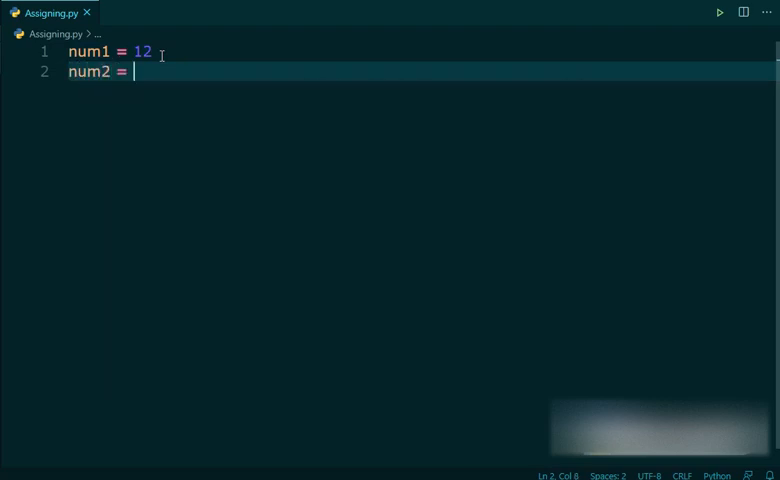
pyautogui.write('-12')
pyautogui.write('"')
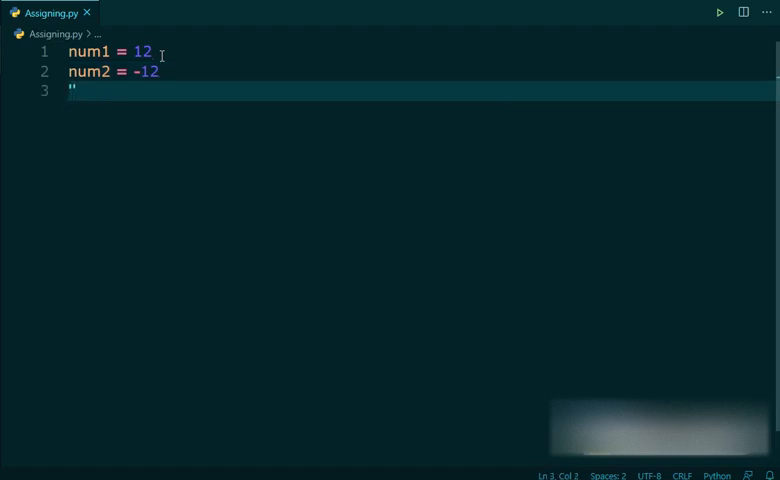
# Write str1 = '25' after a blank line below num2
pyautogui.write('2')
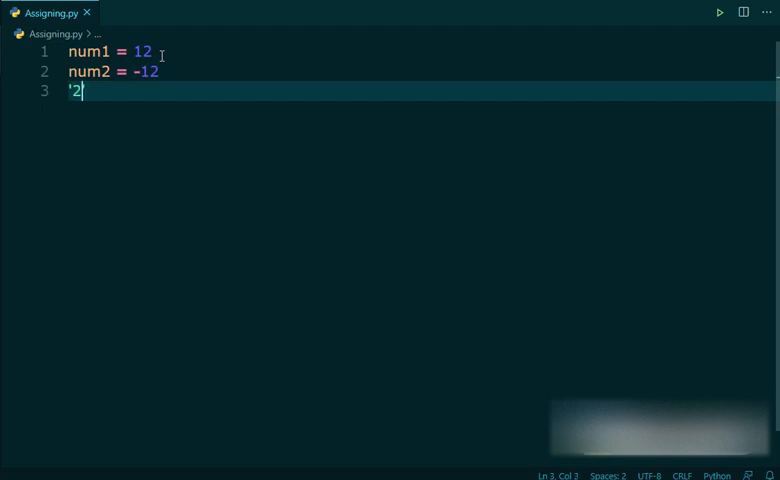
pyautogui.write("5'")
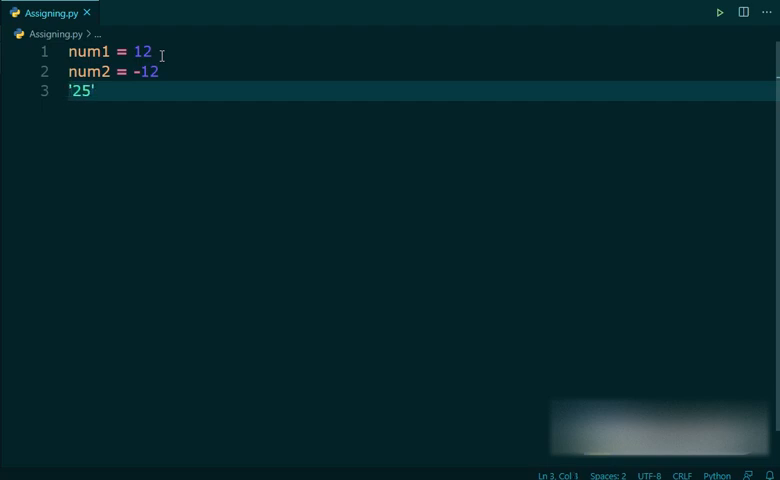
pyautogui.write('str')
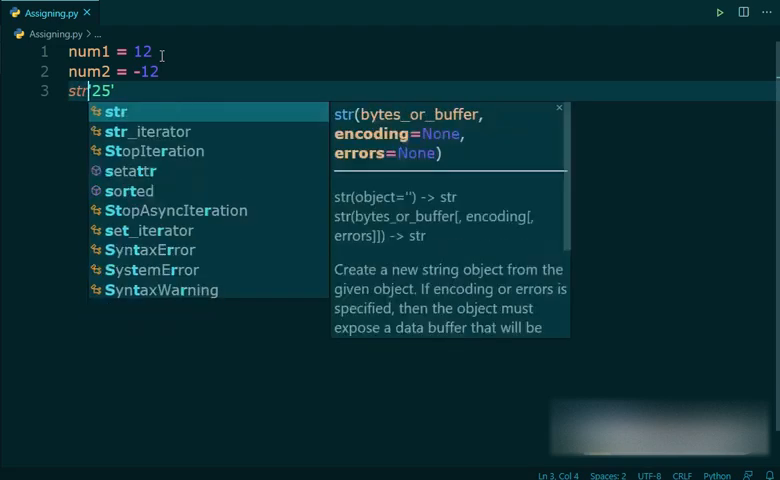
pyautogui.write("1 = '25'")
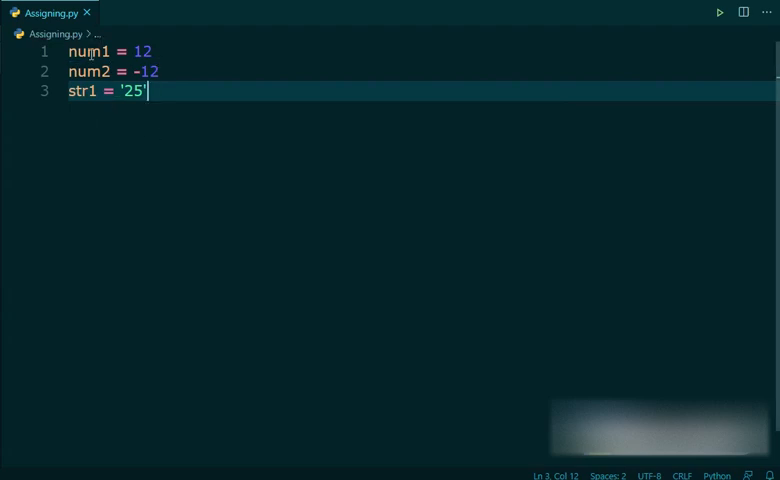
pyautogui.moveTo(208, 82)
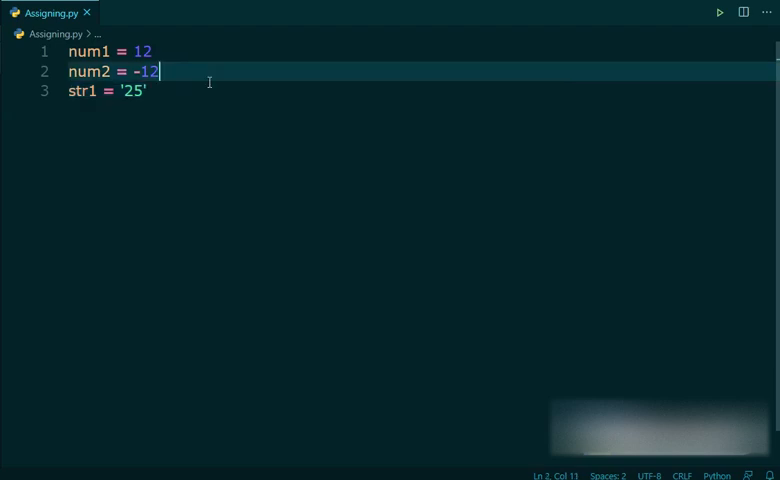
pyautogui.press('Enter')
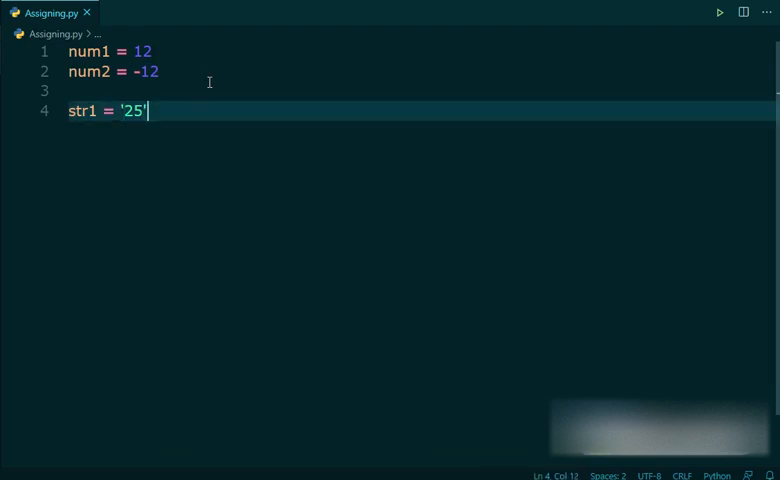
pyautogui.press('enter')
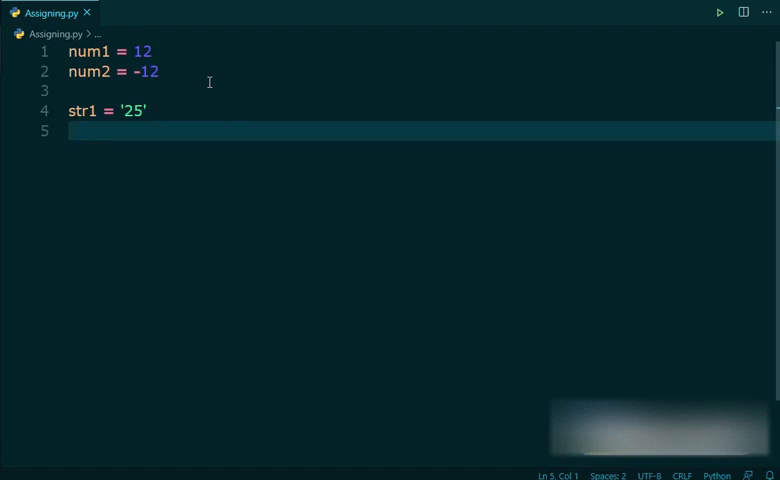
# Write num3 = int(str1) on line 5 using IntelliSense completions
pyautogui.write('num3')
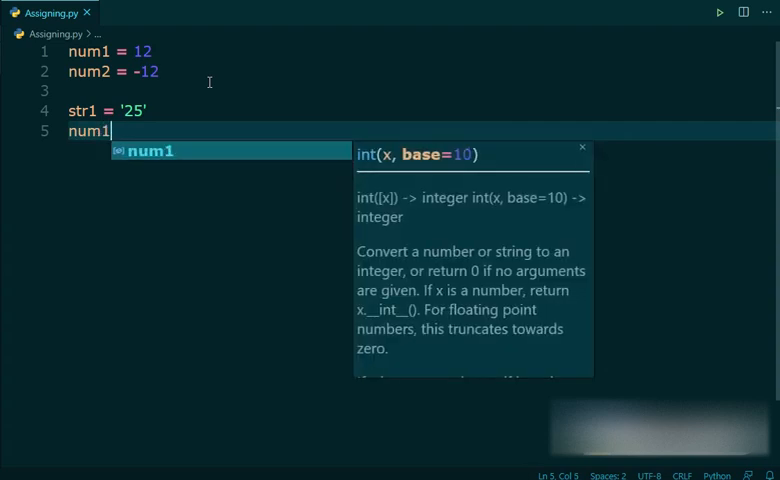
pyautogui.write('3 =')
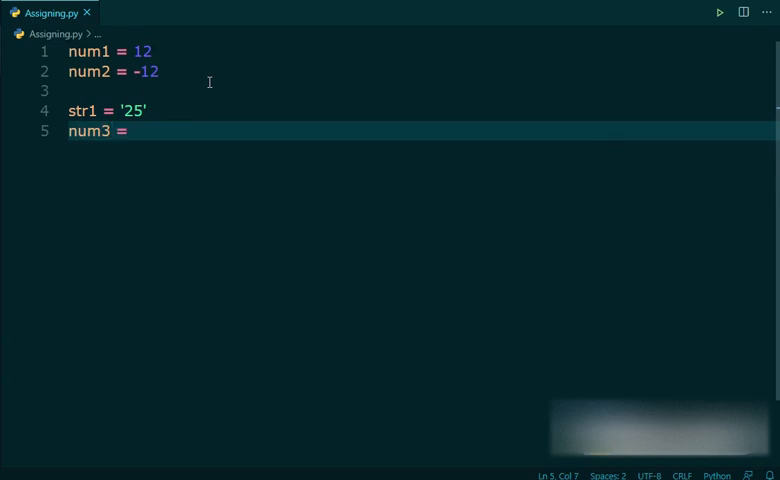
pyautogui.write('int')
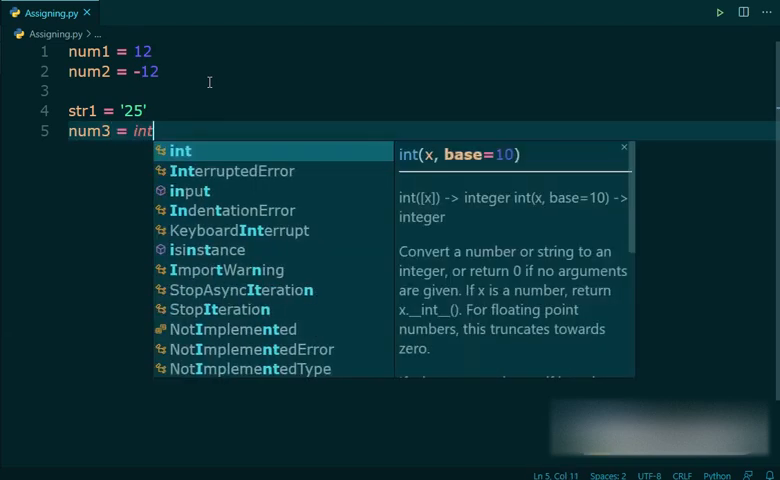
pyautogui.write('(sr')
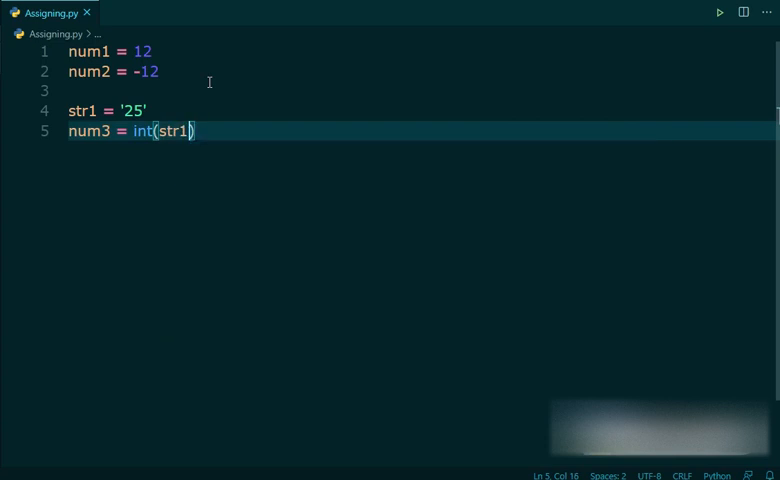
pyautogui.click(124, 110)
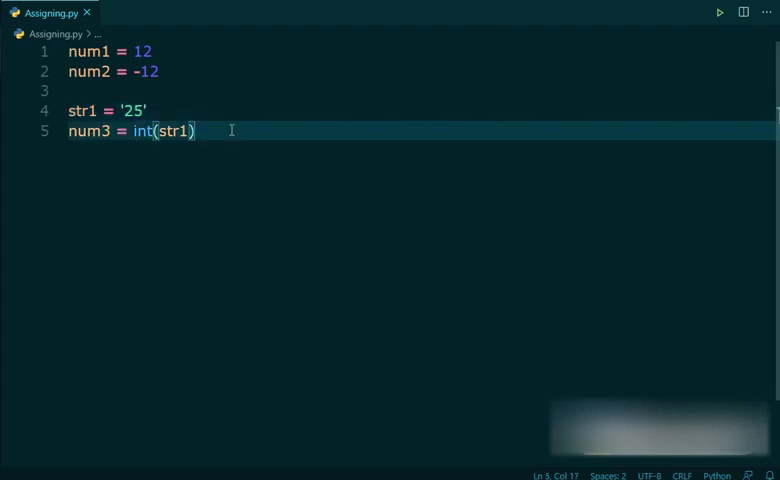
# Add print(num3), run the script to print 25, then close the terminal
pyautogui.write('print(')
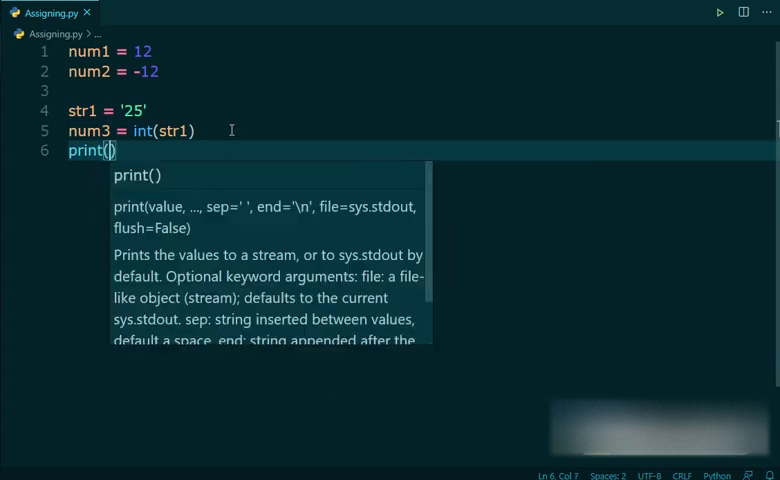
pyautogui.write('num3')
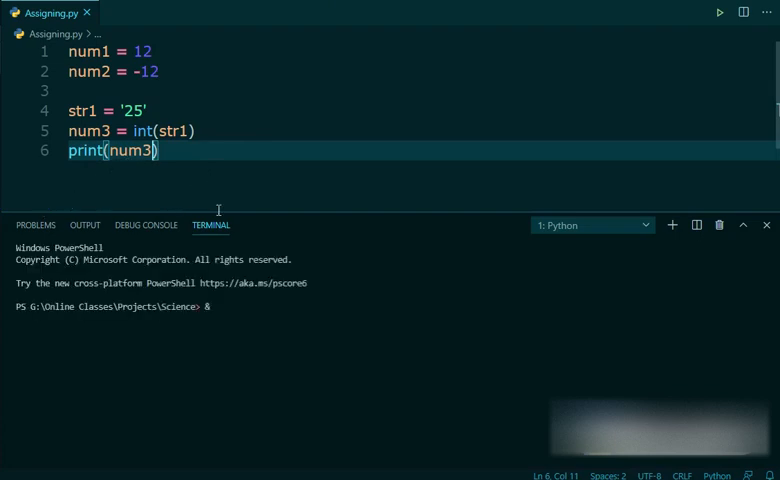
pyautogui.click(718, 12)
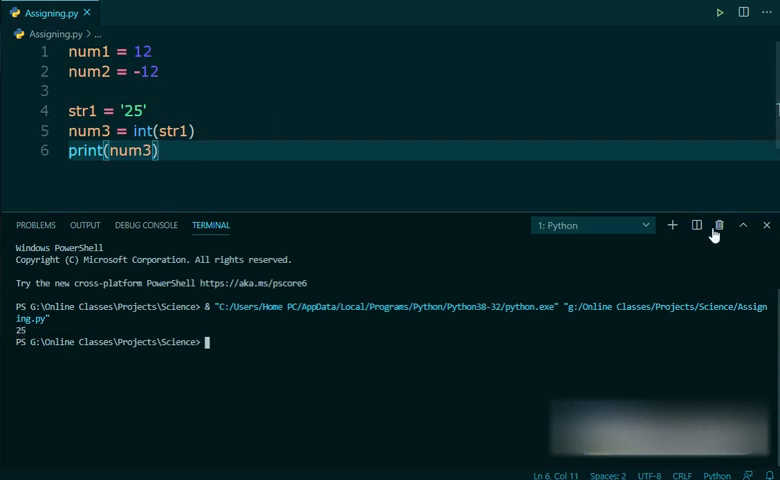
pyautogui.click(718, 224)
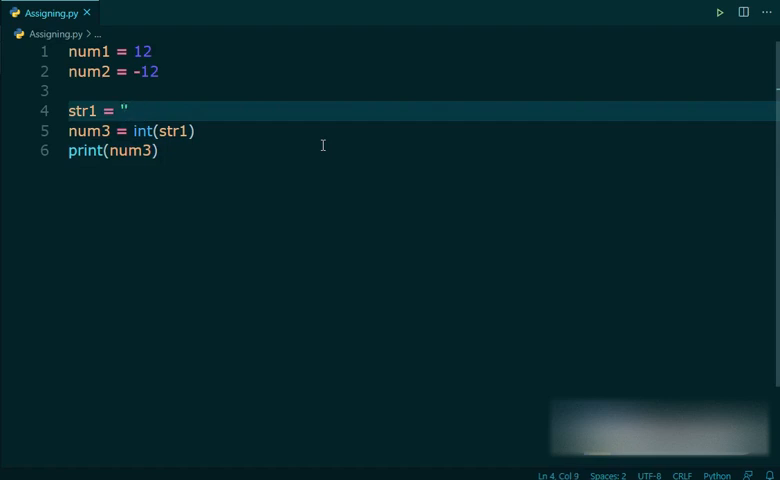
# Set str1 to 'Hello!' and run the script
pyautogui.write("Hello'")
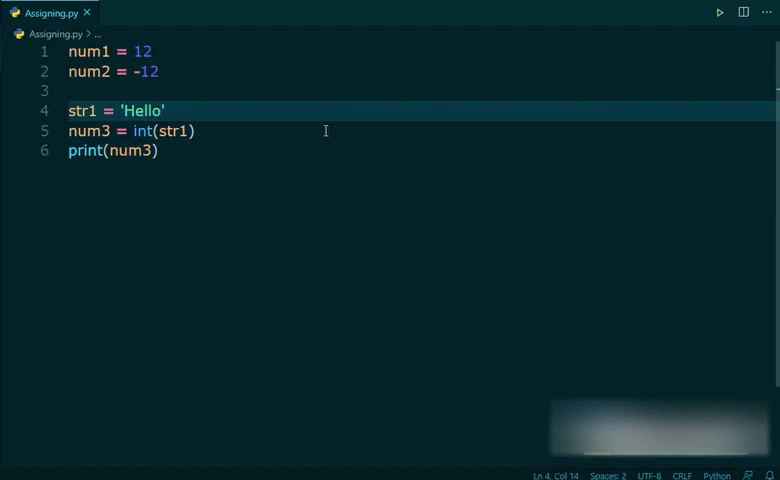
pyautogui.write('!')
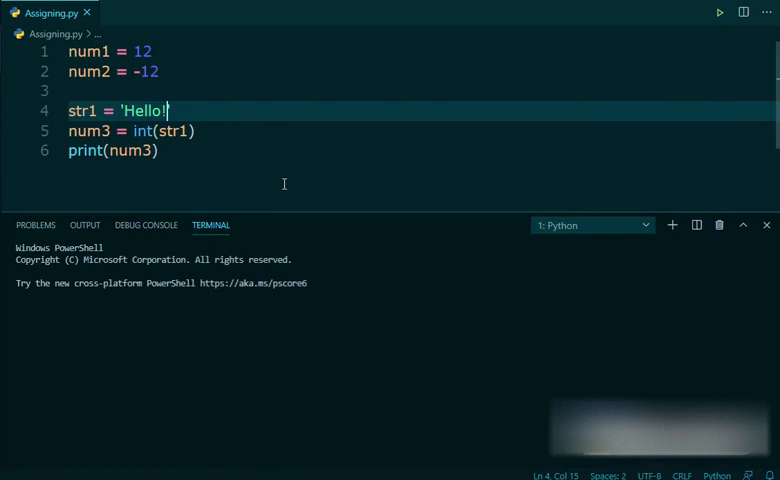
pyautogui.click(718, 12)
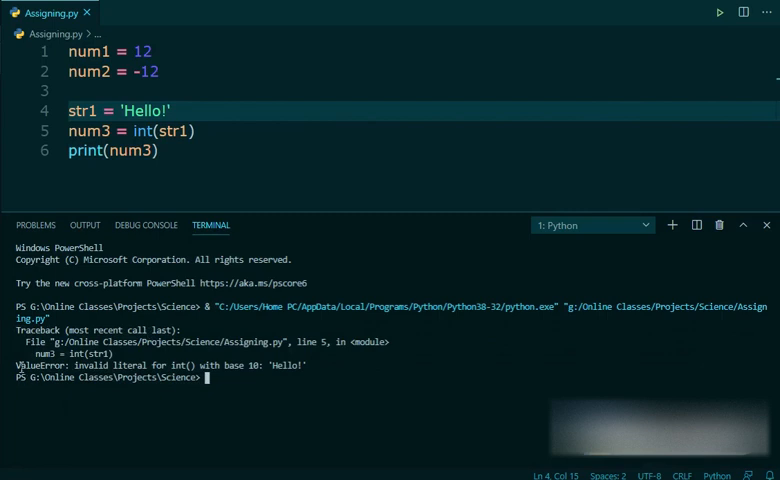
# Highlight the ValueError invalid literal message, close the terminal and select Hello!
pyautogui.doubleClick(38, 364)
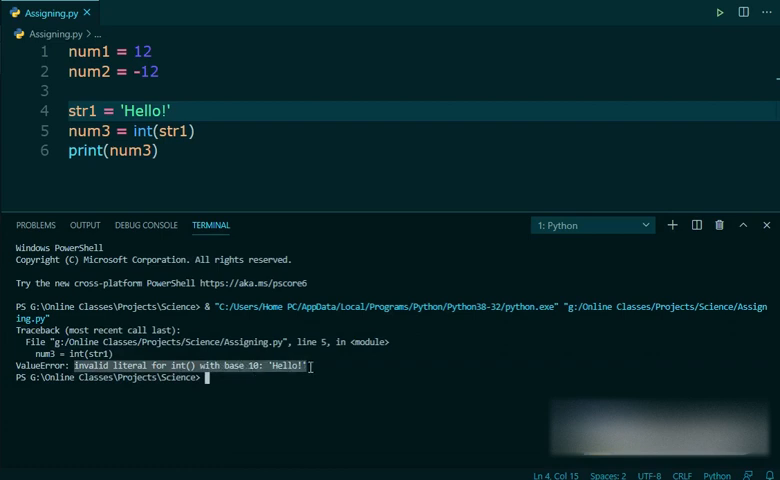
pyautogui.click(744, 224)
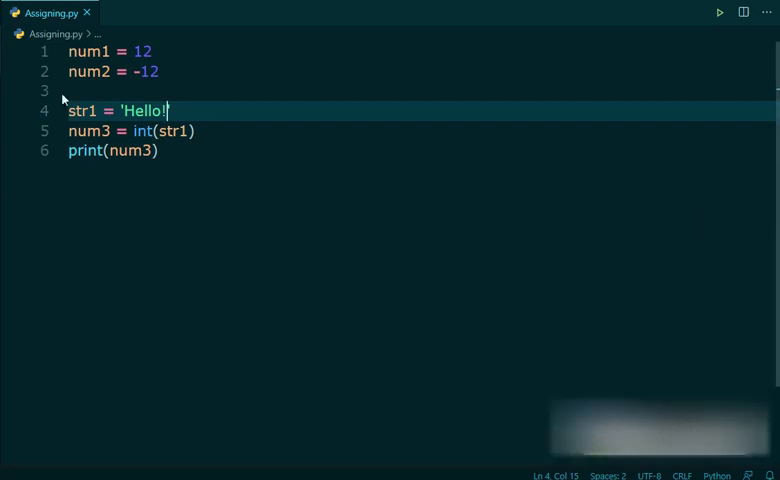
pyautogui.moveTo(168, 110); pyautogui.dragTo(122, 110)
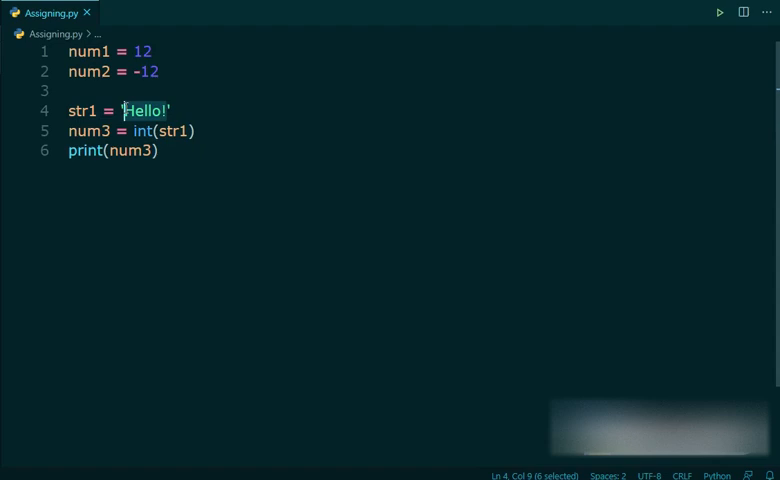